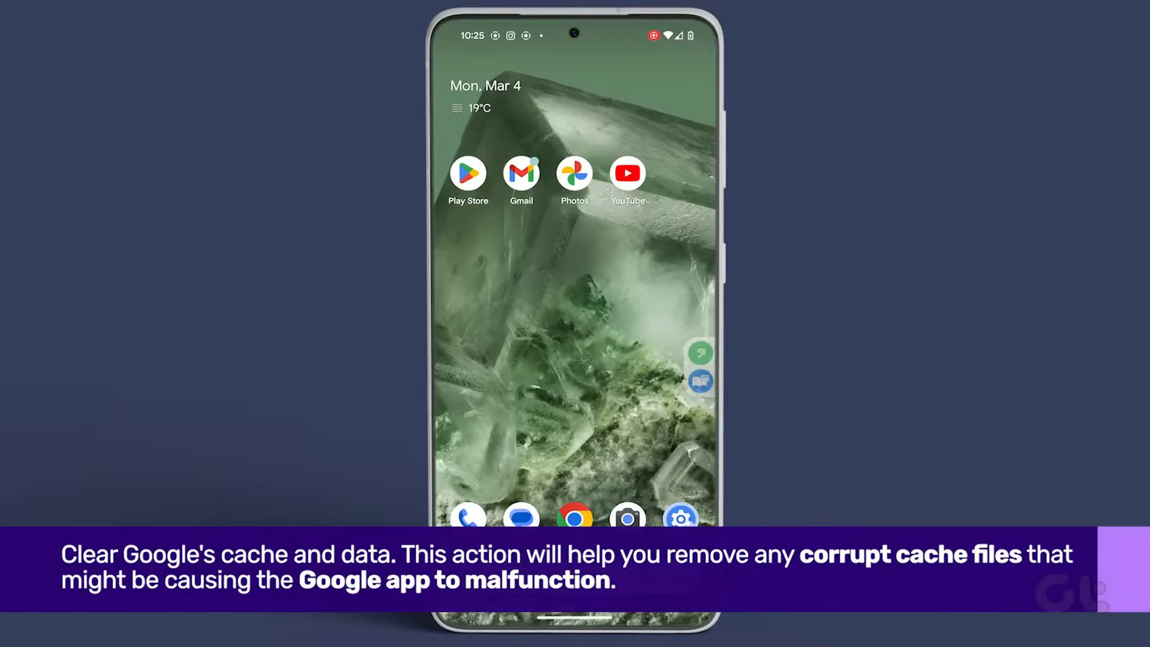
Step: Open the Google app's storage and cache page in Settings
{"action": "left_click", "coordinate": [680, 517]}
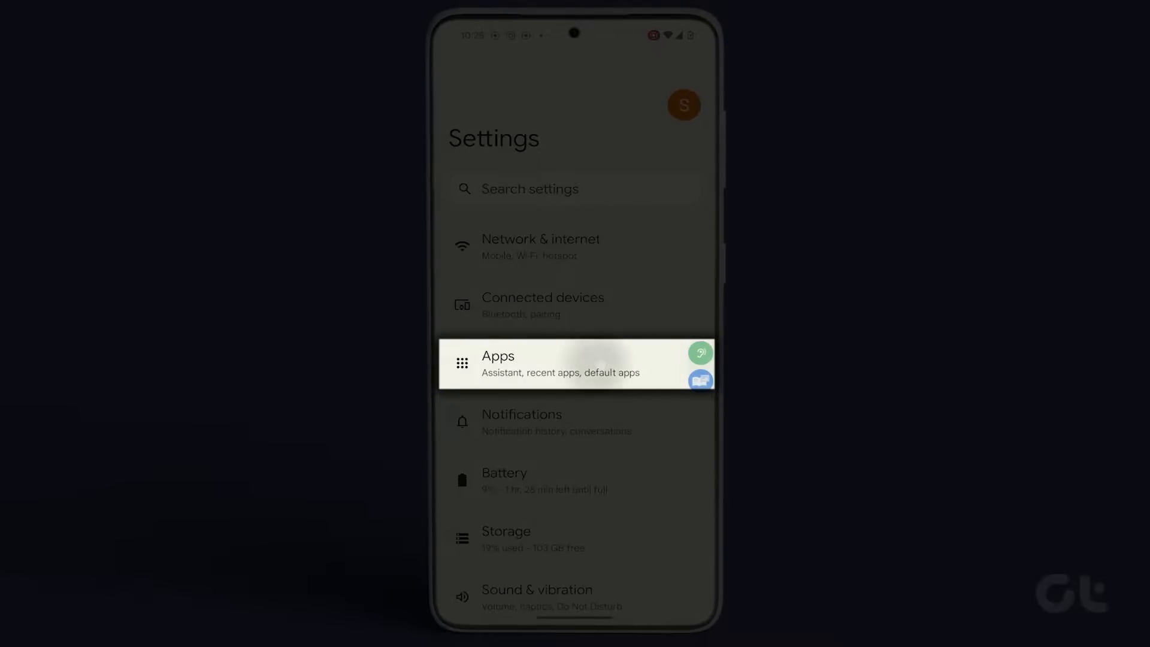
{"action": "left_click", "coordinate": [575, 363]}
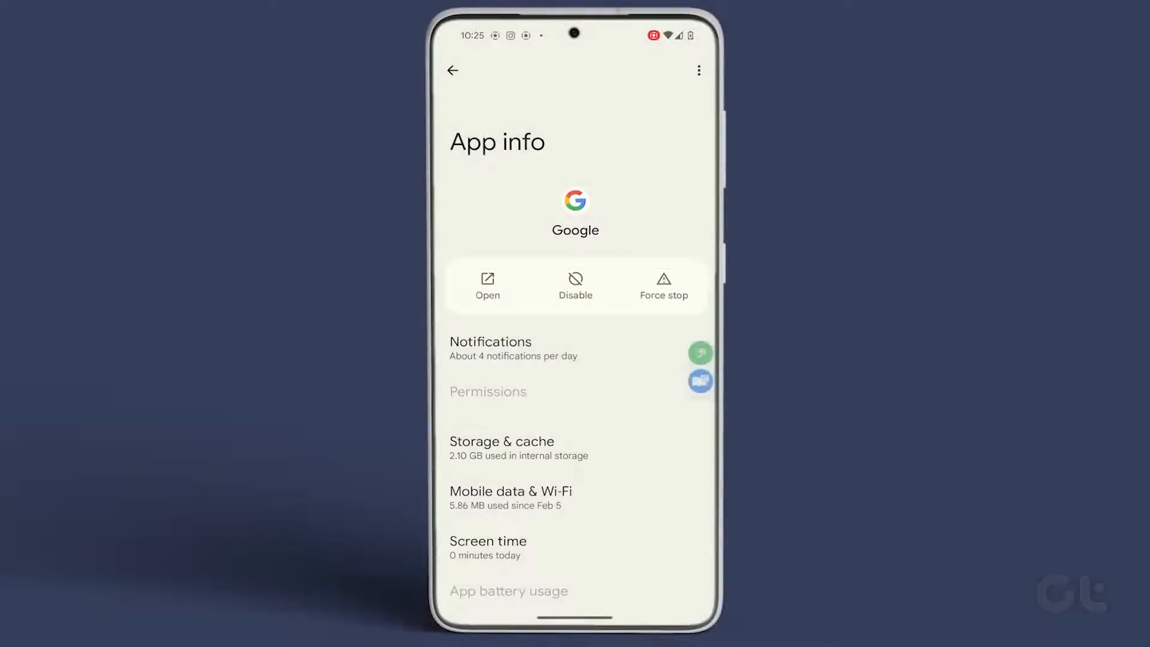
{"action": "left_click", "coordinate": [575, 447]}
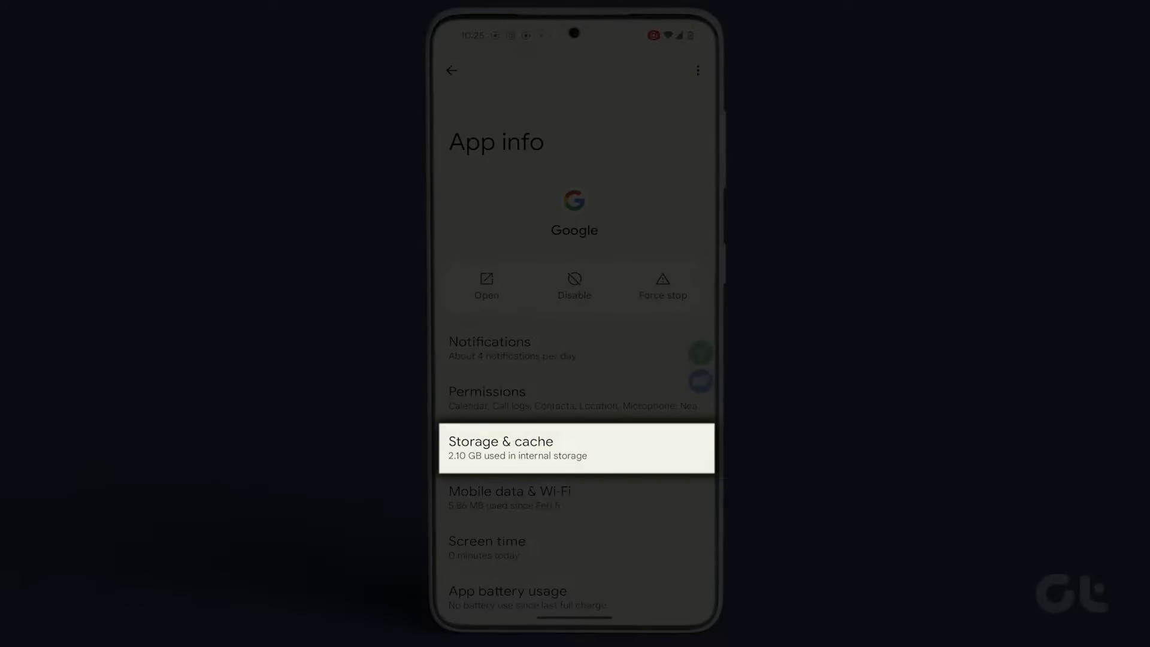
{"action": "left_click", "coordinate": [574, 447]}
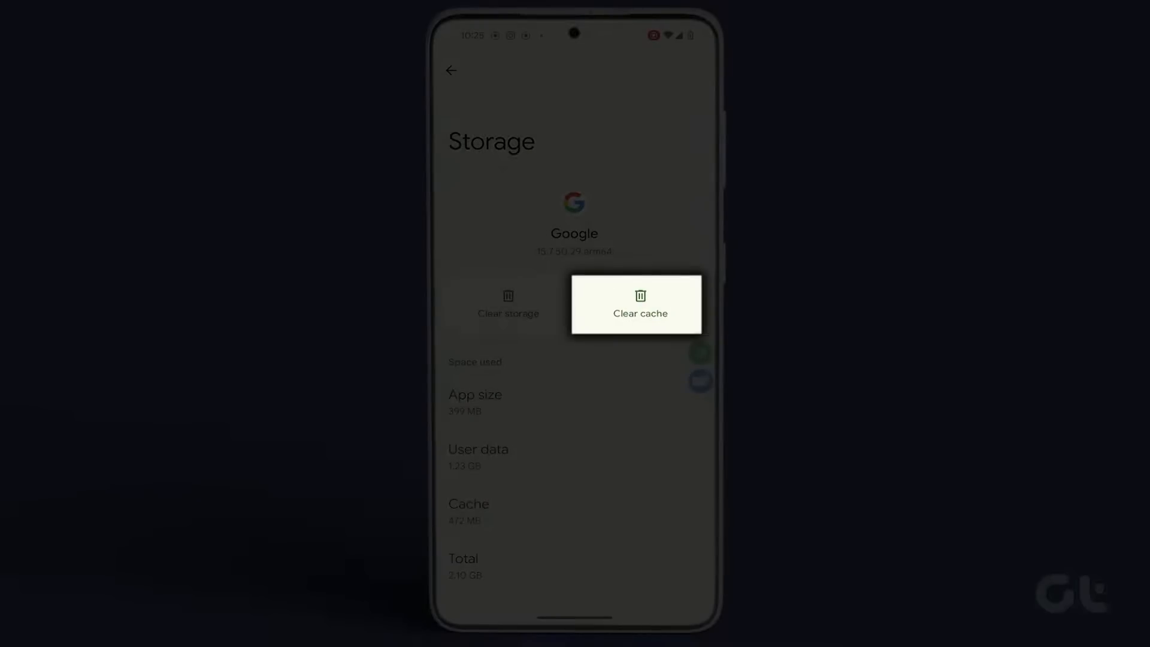
Step: Clear the Google app's cache, then clear its storage and confirm deletion
{"action": "left_click", "coordinate": [639, 304]}
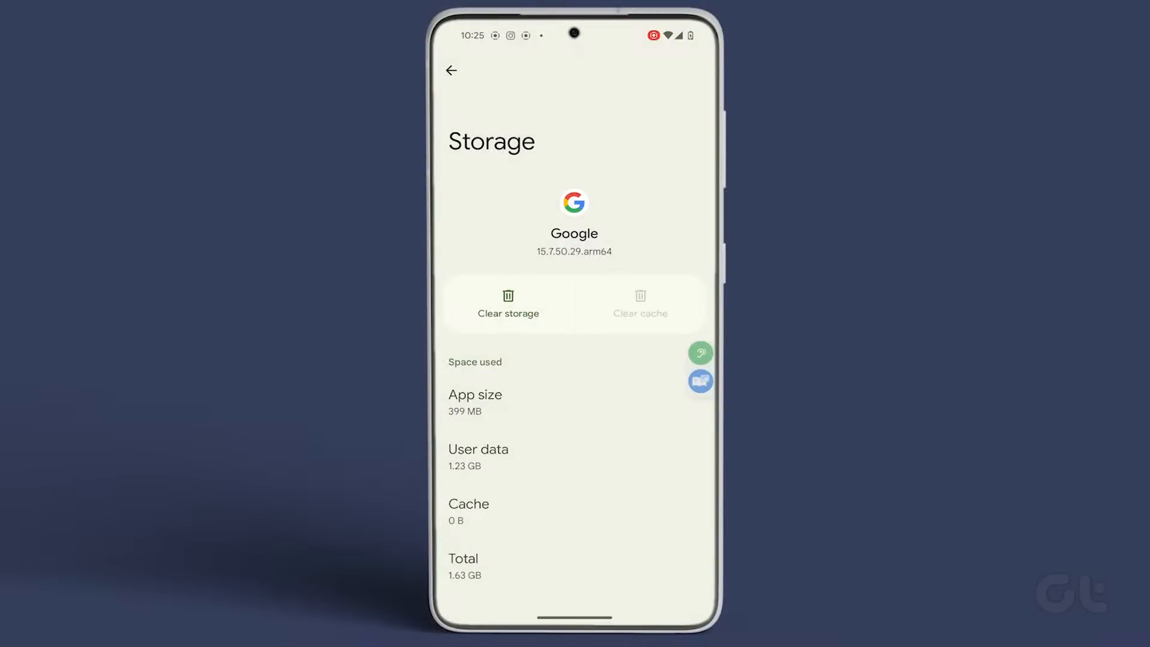
{"action": "left_click", "coordinate": [507, 303]}
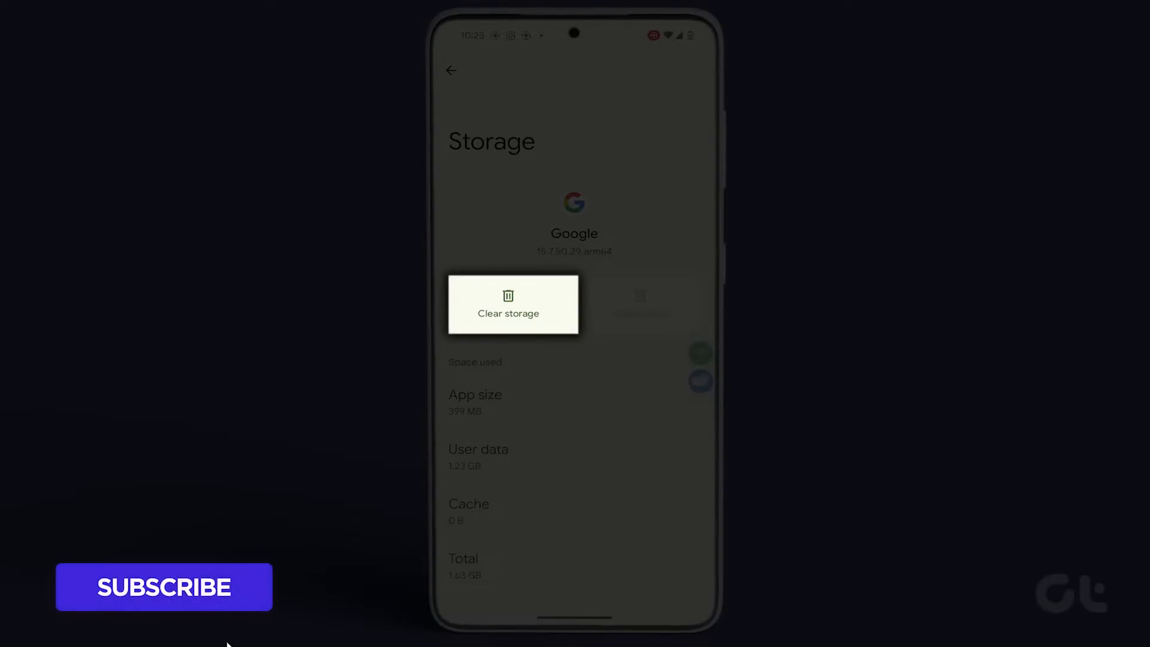
{"action": "left_click", "coordinate": [508, 304]}
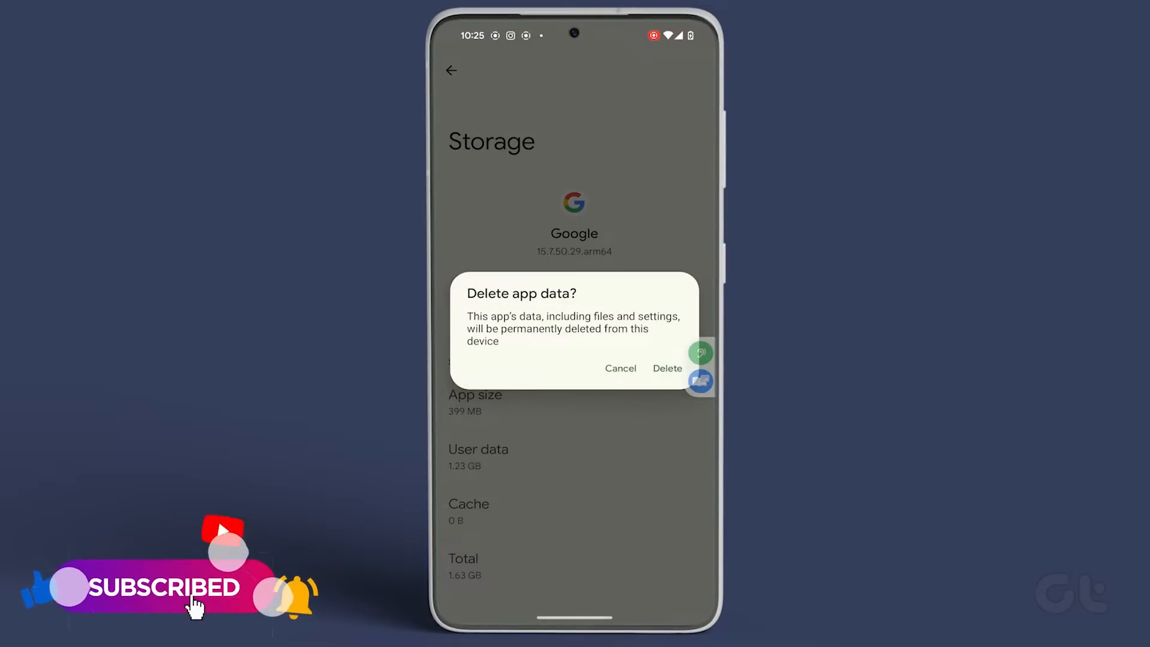
{"action": "left_click", "coordinate": [666, 368]}
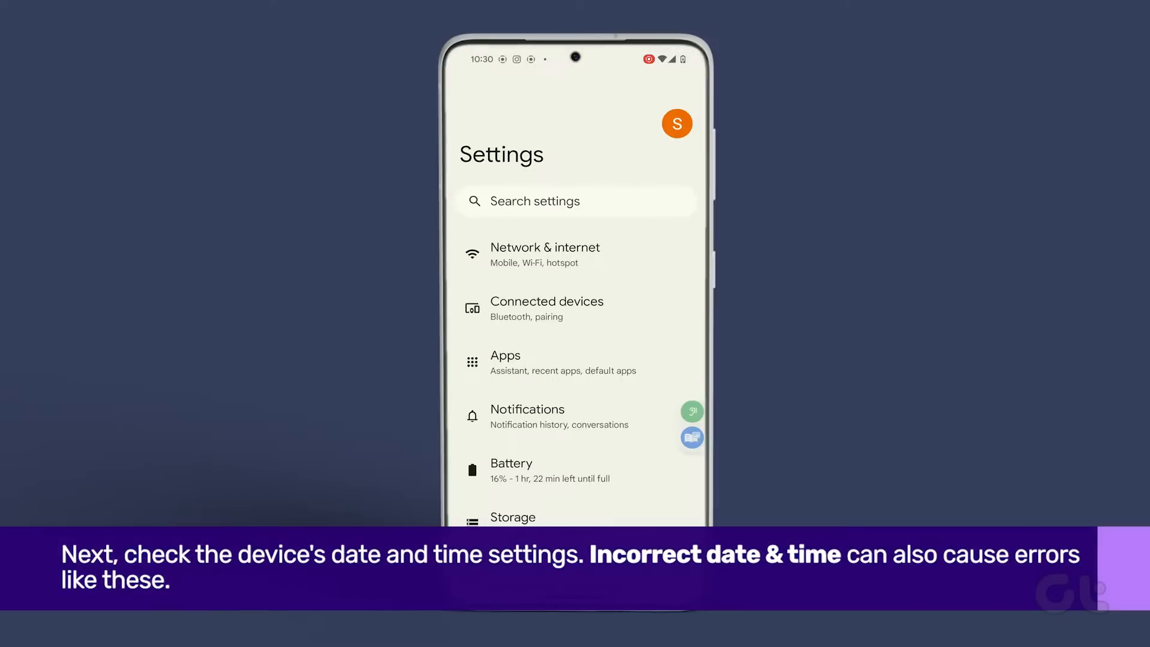
Step: Scroll down Settings to reach System > Date & time
{"action": "scroll", "scroll_direction": "down", "scroll_amount": 3}
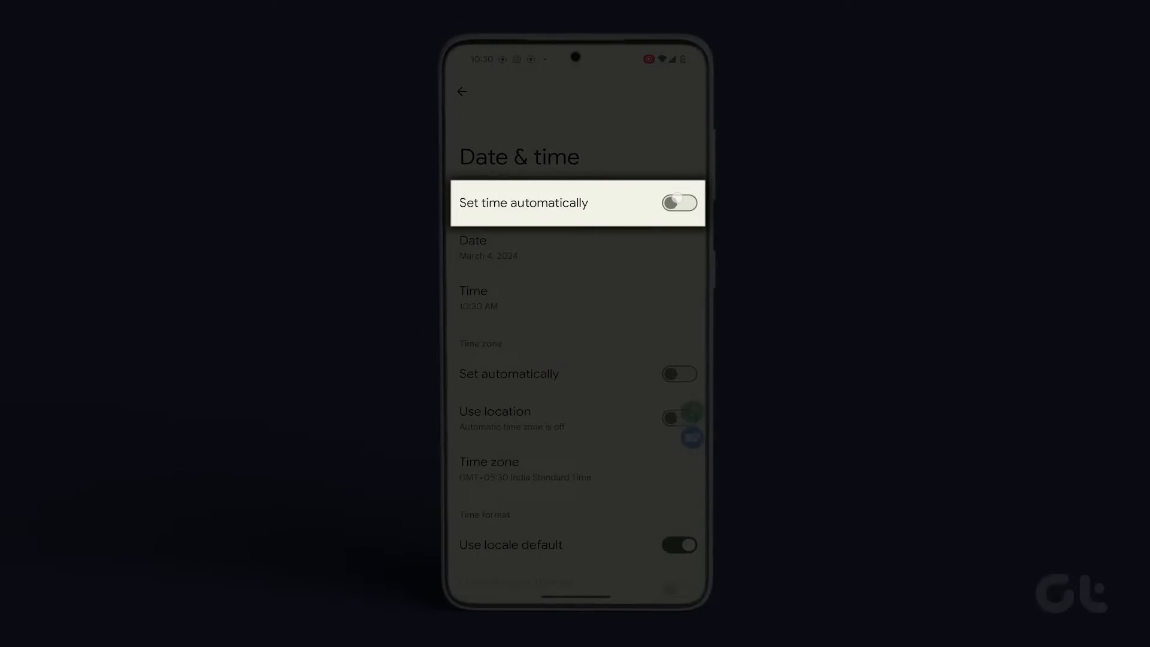
Step: Turn on the Set time automatically and automatic time zone toggles
{"action": "left_click", "coordinate": [678, 203]}
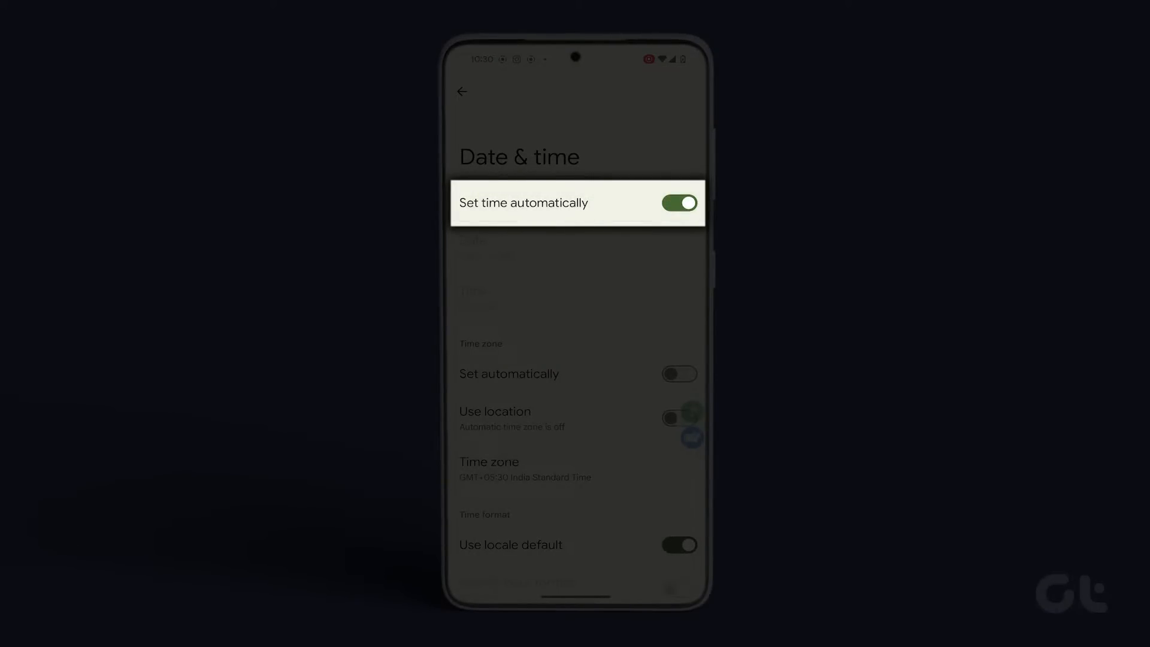
{"action": "left_click", "coordinate": [677, 373]}
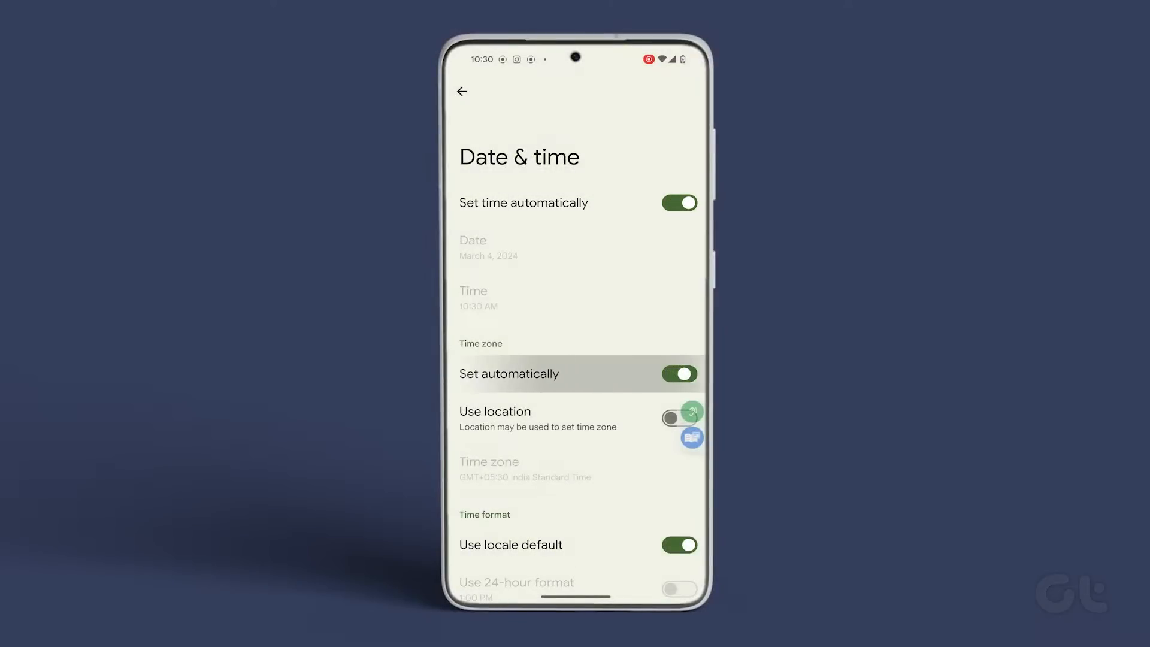